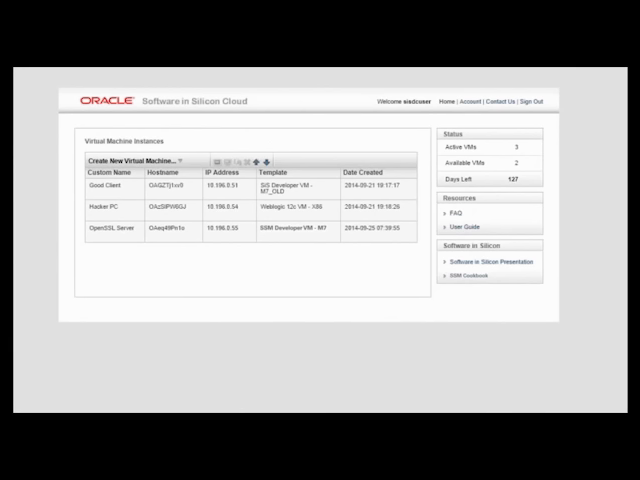
Step: Authenticate the good user so the vulnerable server logs a heartbeat request
click(108, 191)
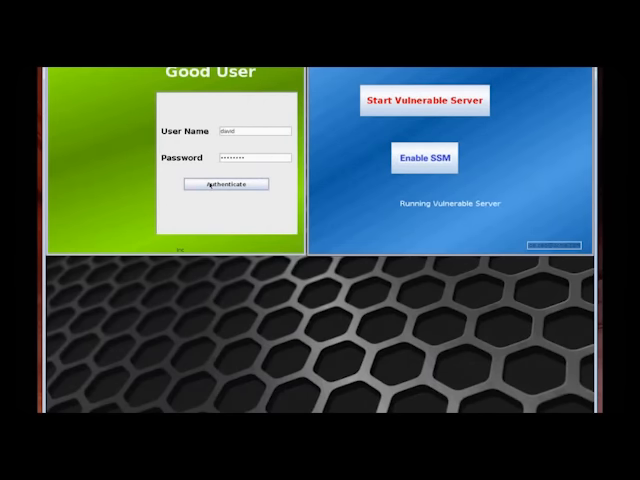
click(226, 183)
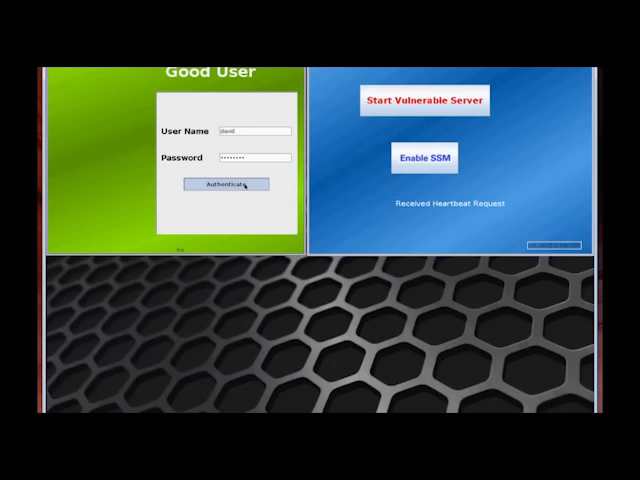
Step: From the Hacker window, fetch 64K of server data, leaking the good user's password
click(223, 183)
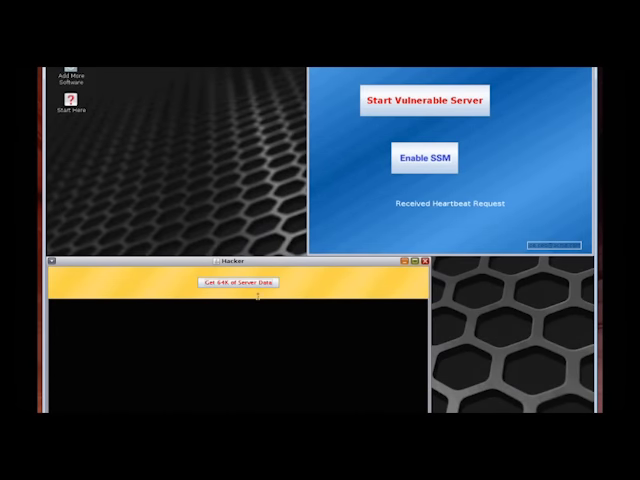
click(235, 283)
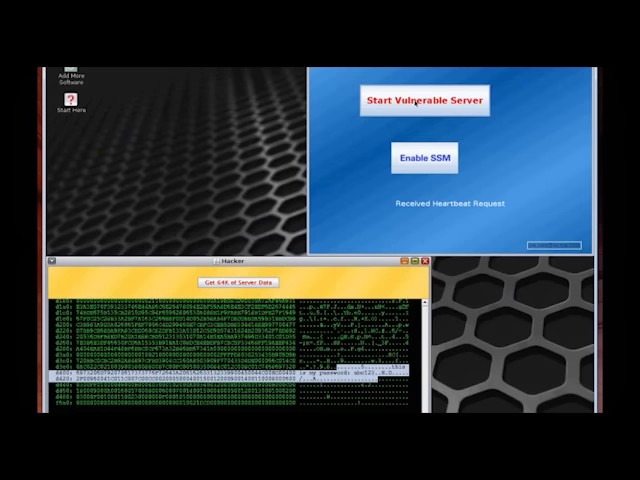
Step: Enable SSM on the server and retry the 64K grab, which gets blocked as out-of-bounds
click(427, 103)
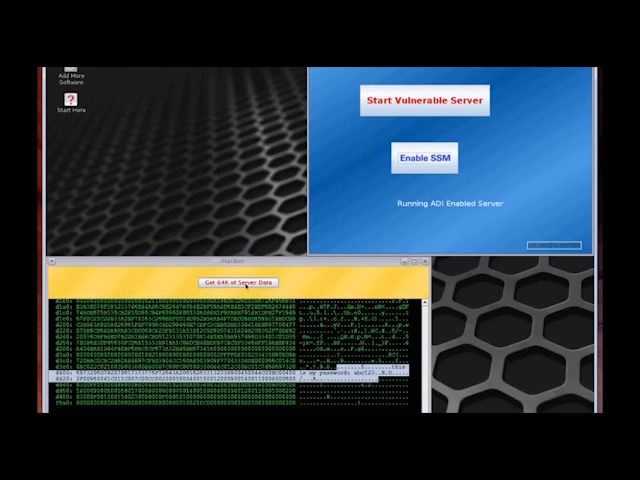
click(235, 281)
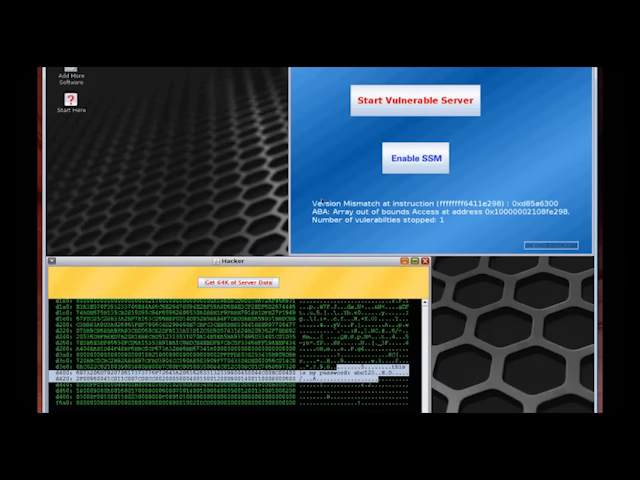